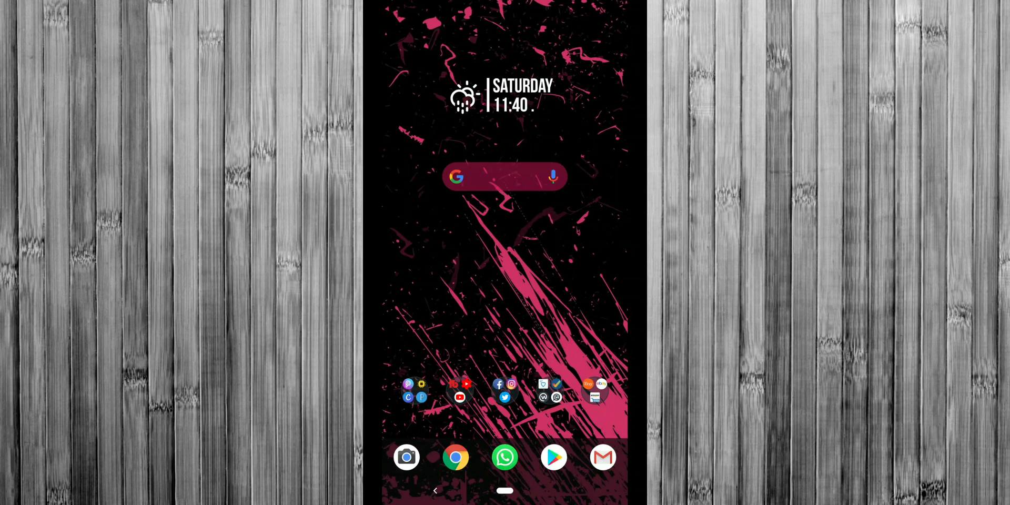
Launch Gmail from the home screen dock to reach the inbox.
left_click(602, 457)
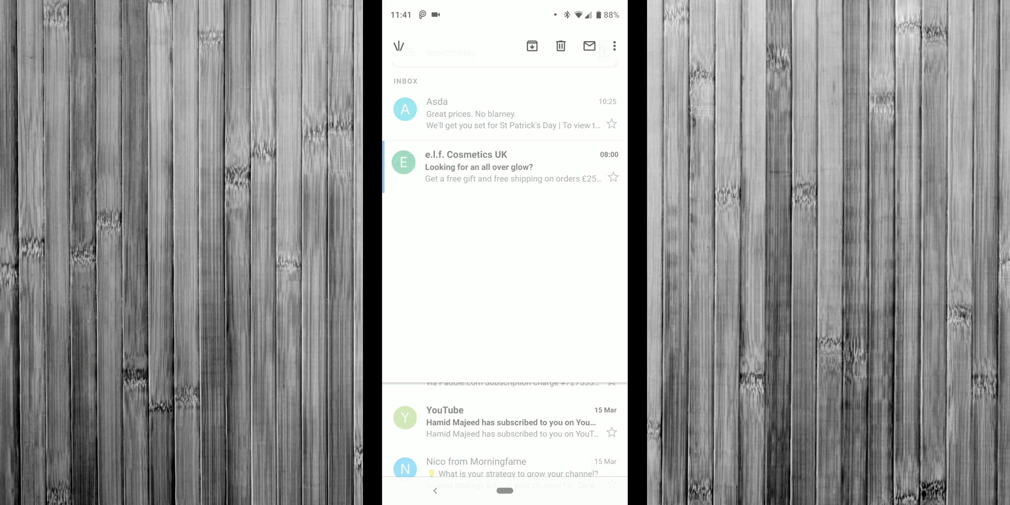
Block the e.l.f. Cosmetics UK sender from the opened email's more-options menu.
left_click(509, 165)
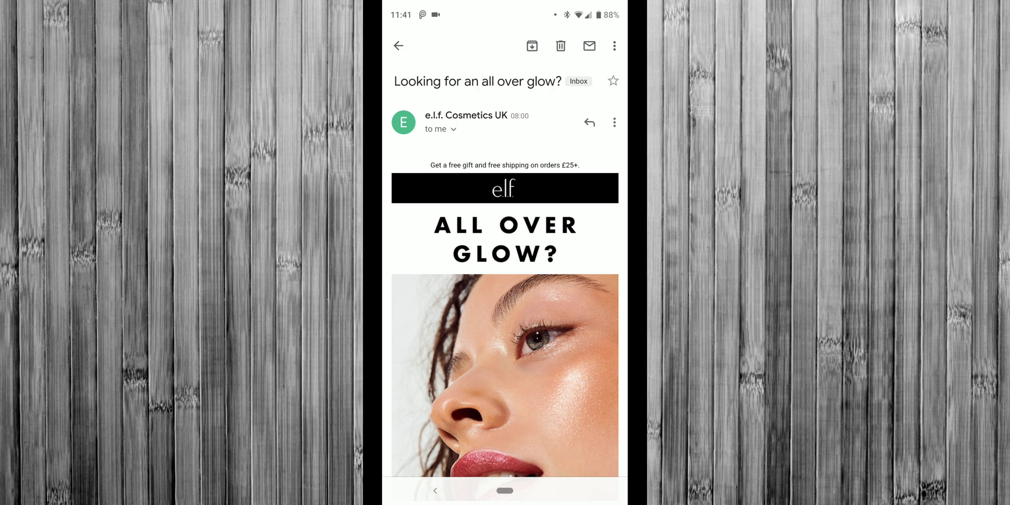
left_click_drag(637, 120, 851, 105)
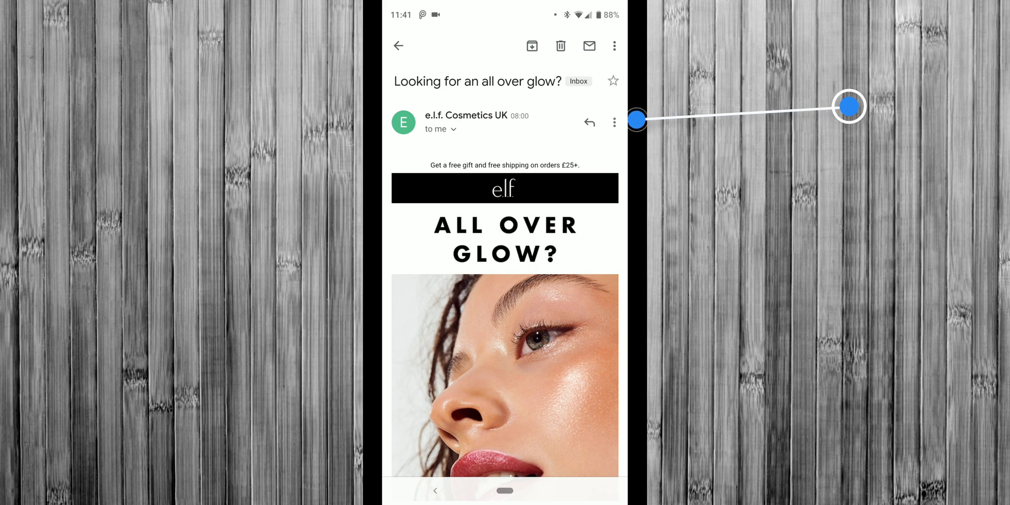
left_click(613, 122)
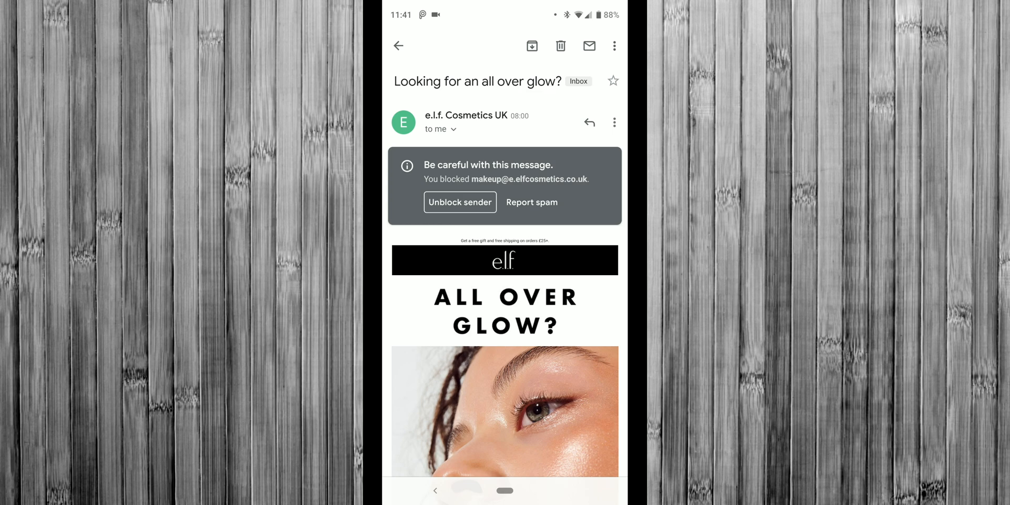
Reload the blocked e.l.f. message so its content displays again.
left_click(398, 45)
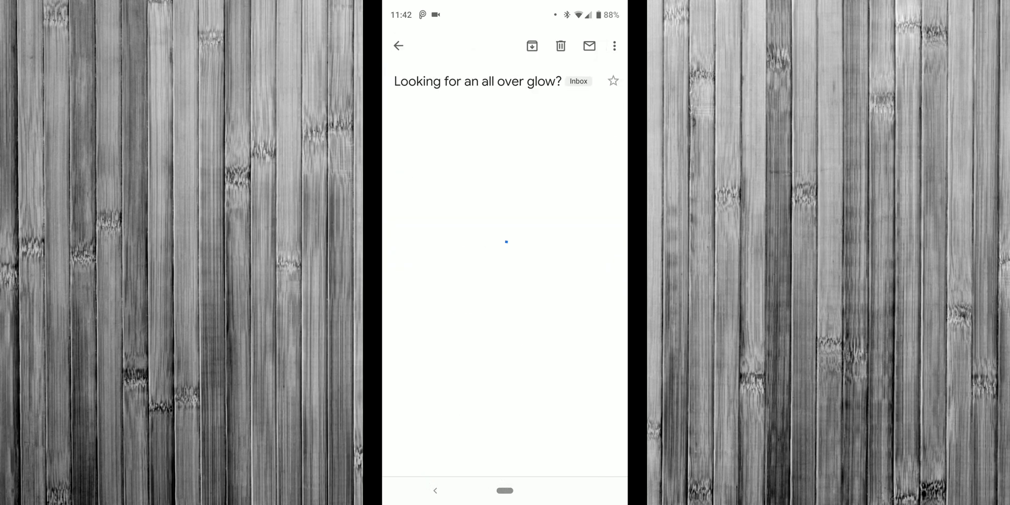
Follow the unsubscribe link in the e.l.f. email footer to its email preferences page.
scroll("down", 3)
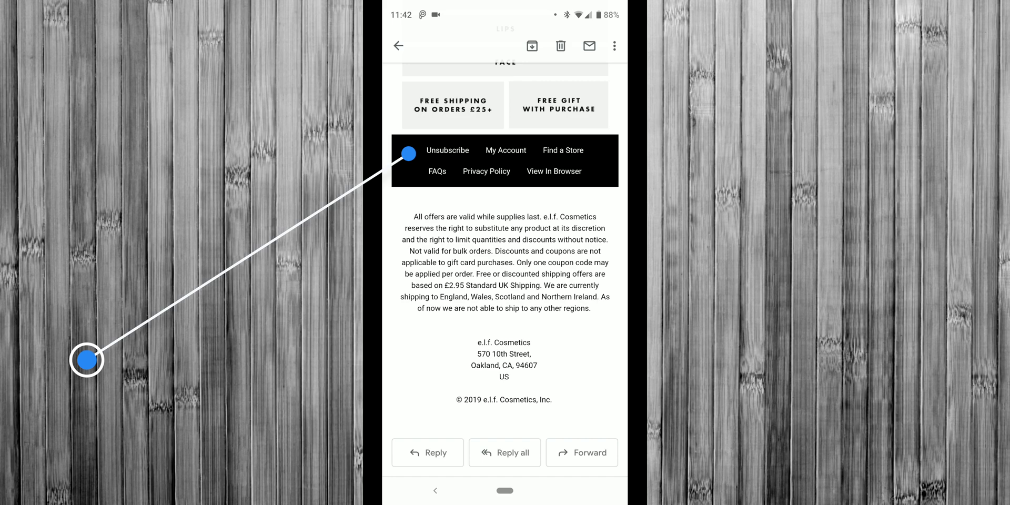
left_click(447, 150)
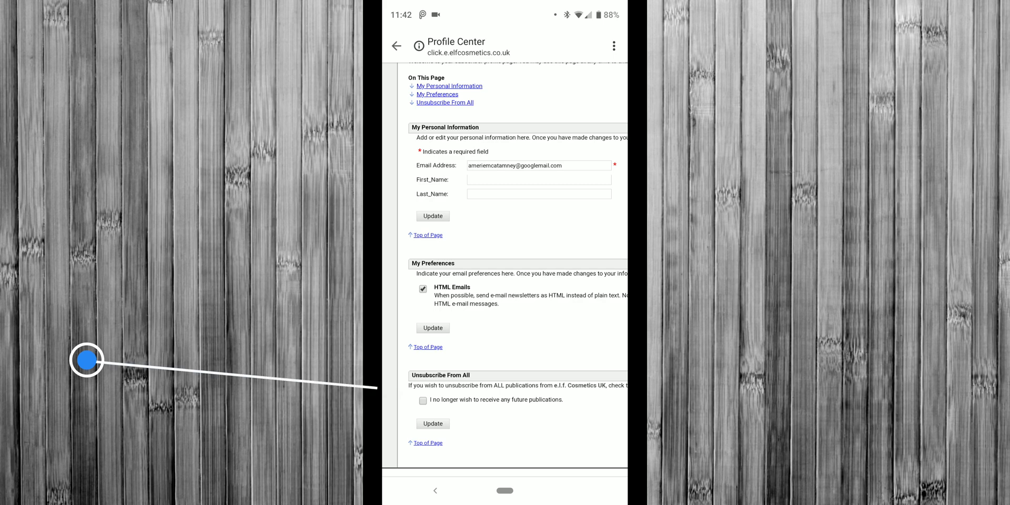
mouse_move(393, 390)
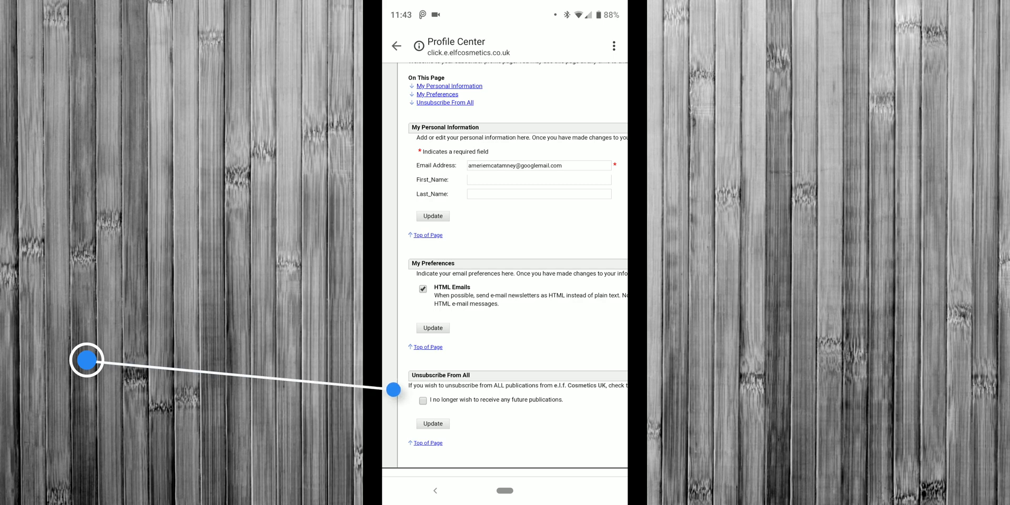